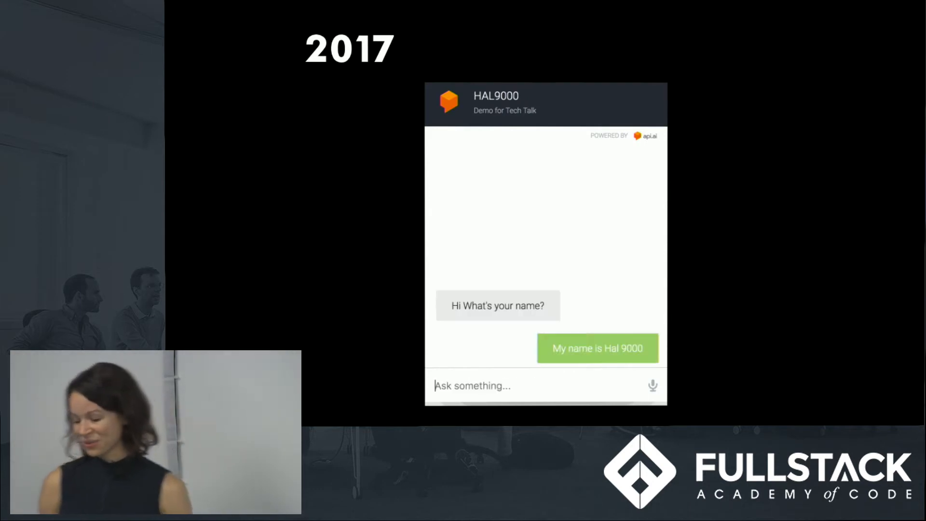
- Ask HAL9000 'how are you?', then the weather in New York tomorrow and Los Angeles today
text(how)
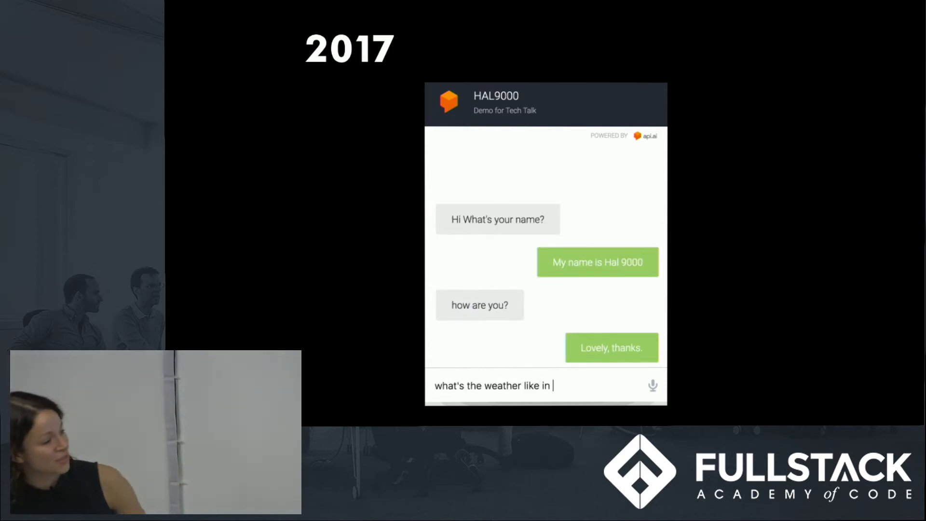
text(New York tom)
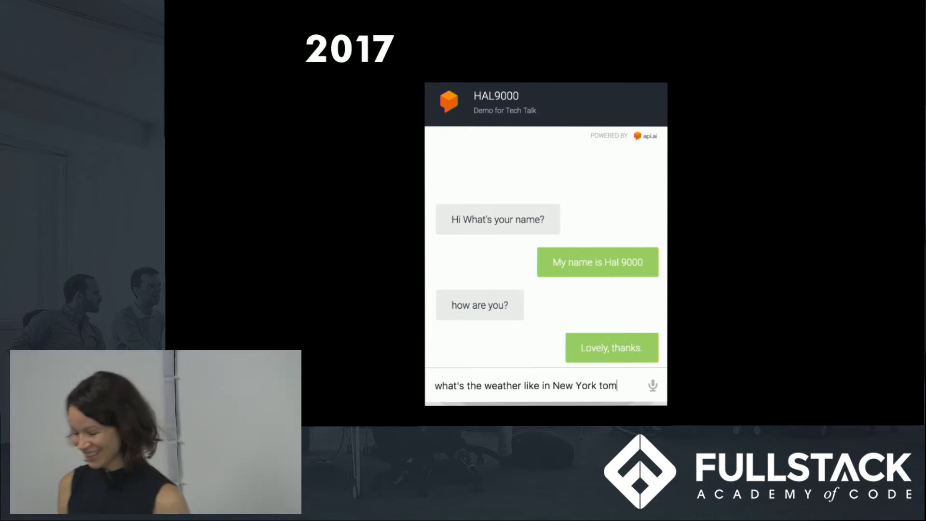
text(orro)
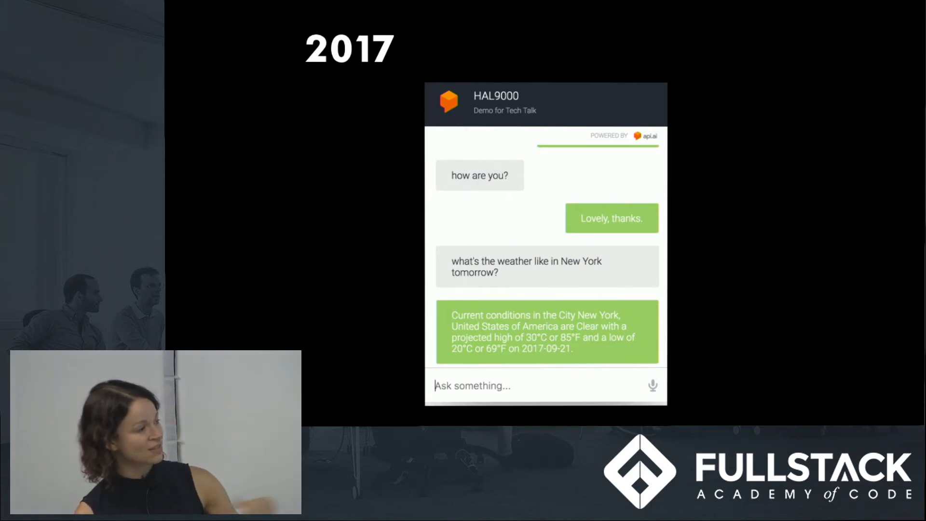
text(What's the weather like today)
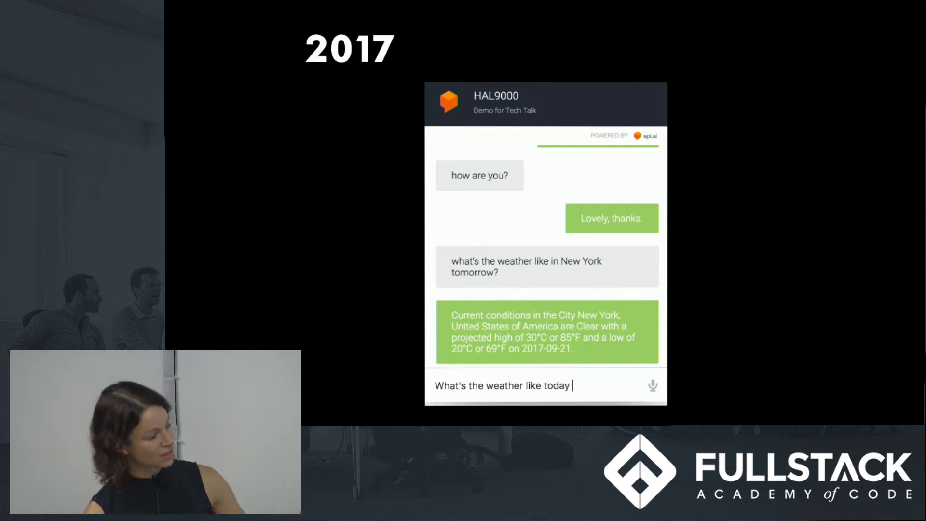
text(in Los)
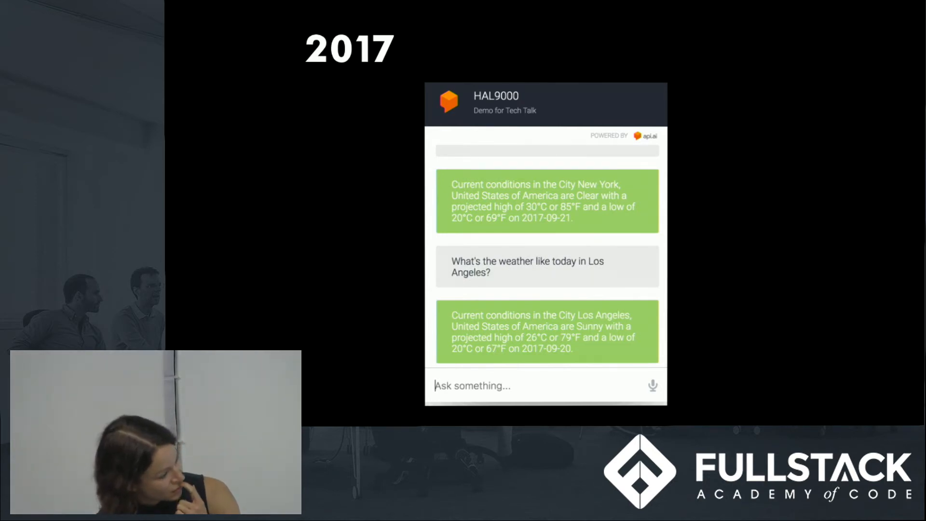
text(Hello,)
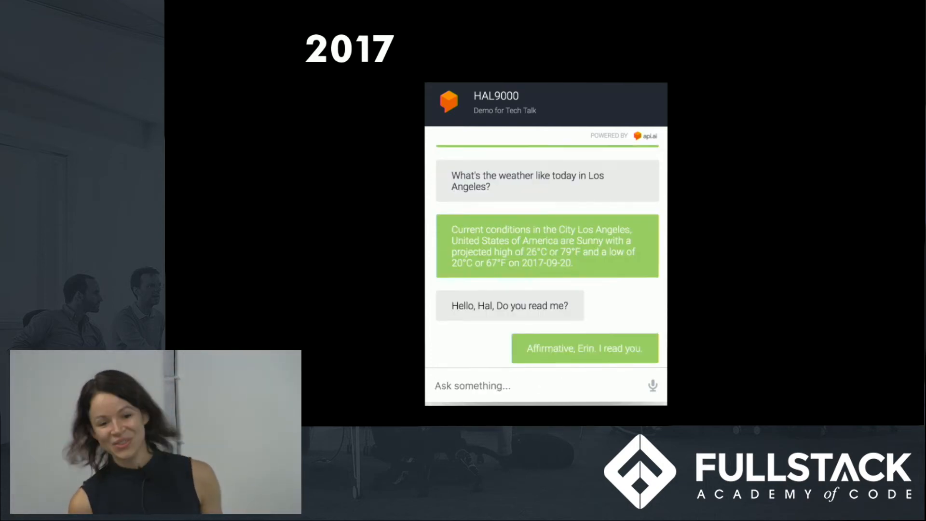
- Ask 'What's the problem?' and 'What are you talking about, Hal' to get film-line replies
text(What's the probl)
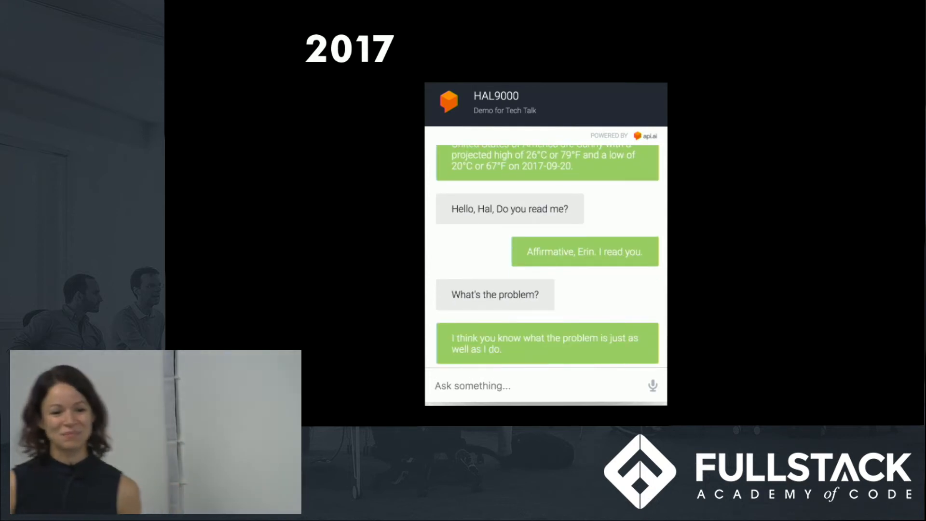
text(Wh)
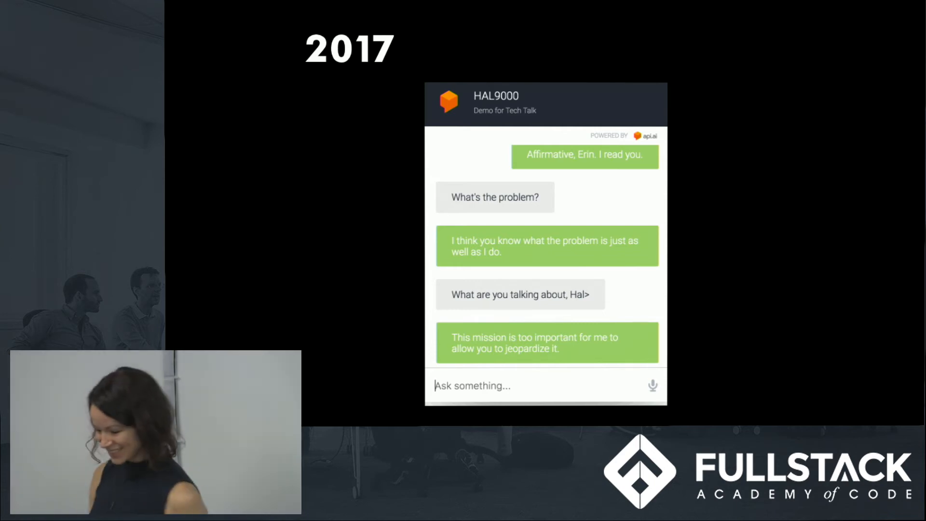
text(I won't a)
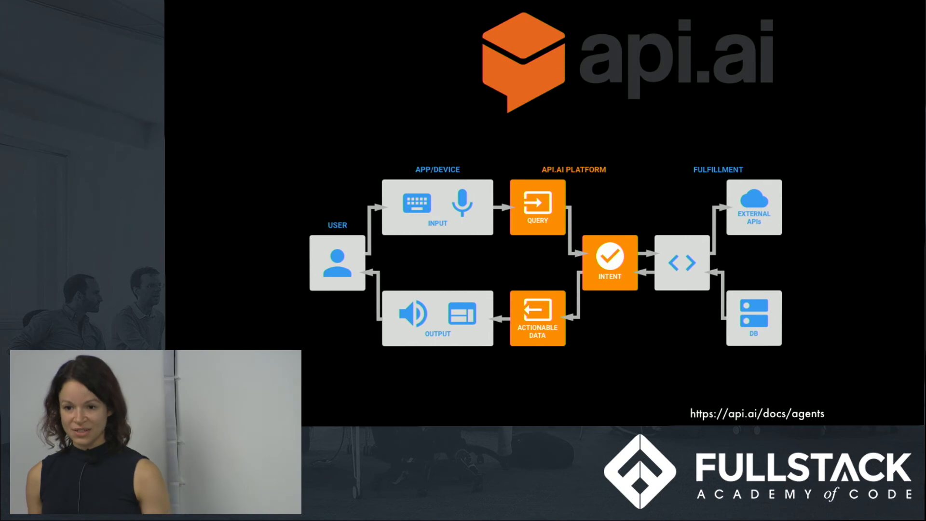
- Advance to the api.ai stats slide: 150K+ developers, 14 languages, 32 SDKs, free
key(Right)
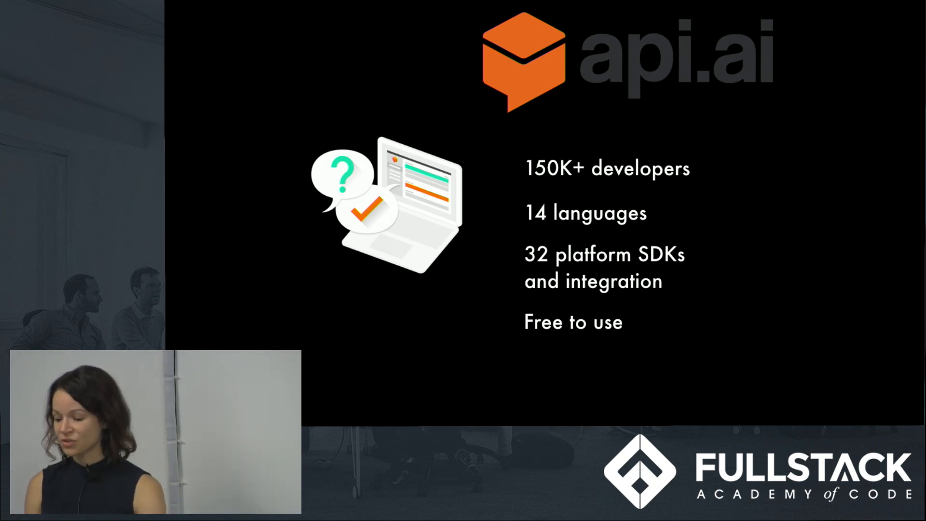
- Advance to the 'Sign Up at api.ai' slide showing the homepage
key(Right)
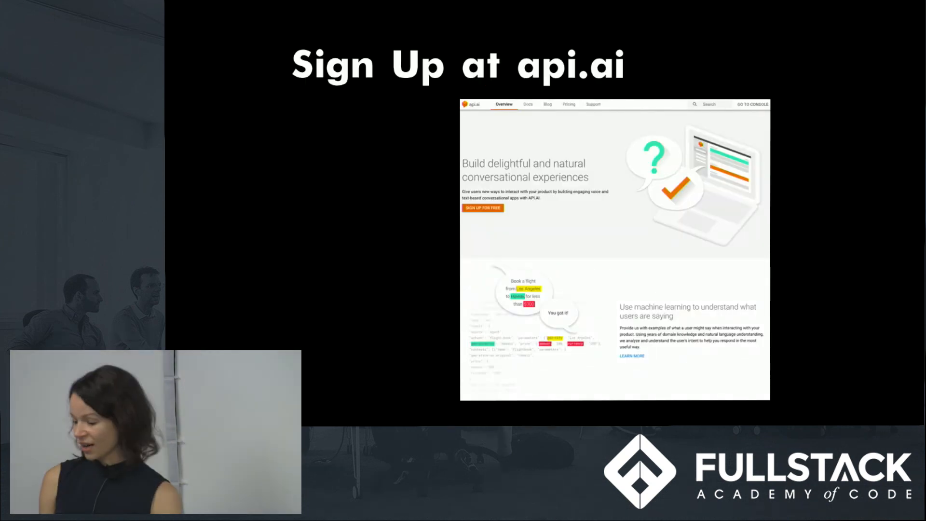